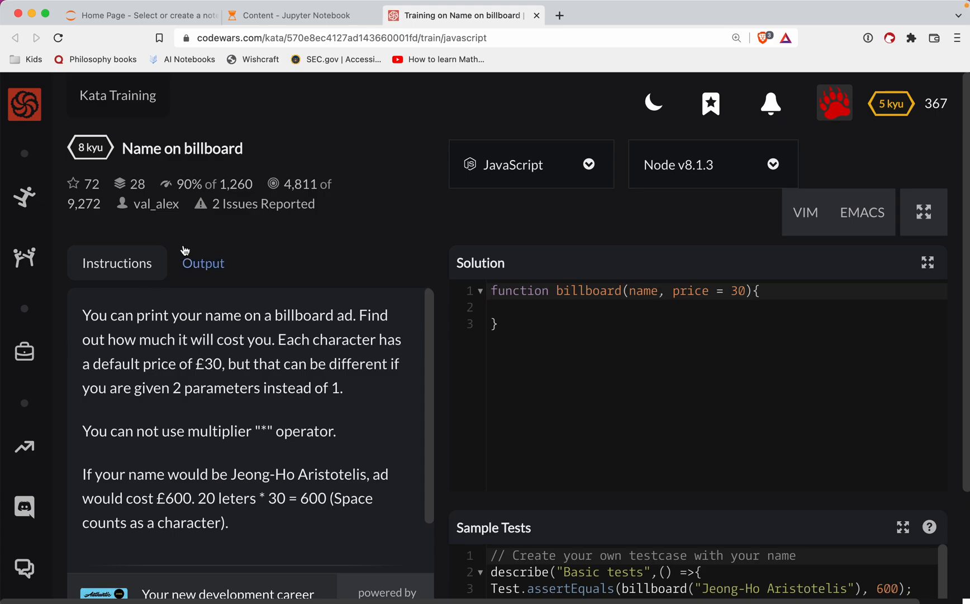
mouse_move(158, 149)
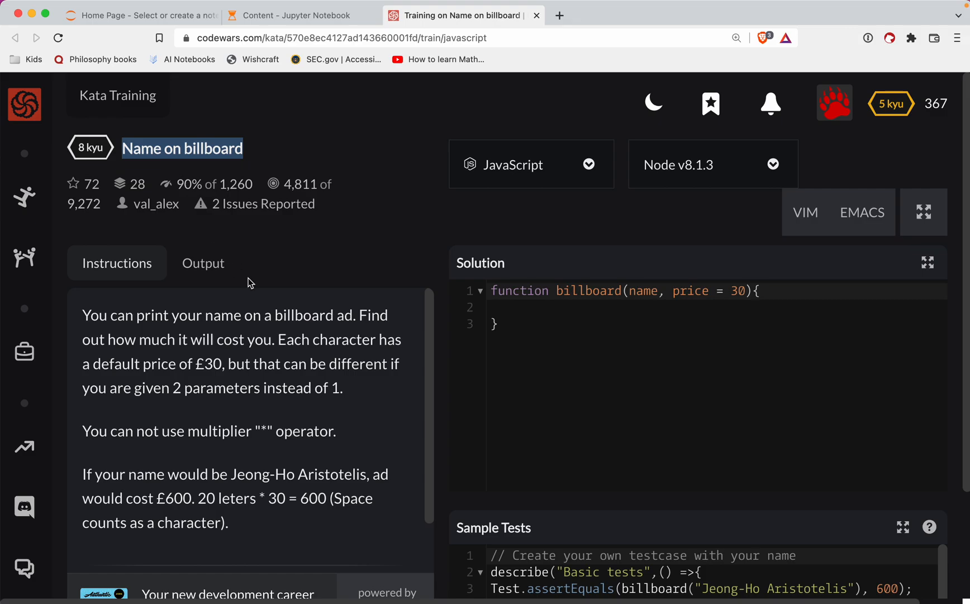
mouse_move(396, 270)
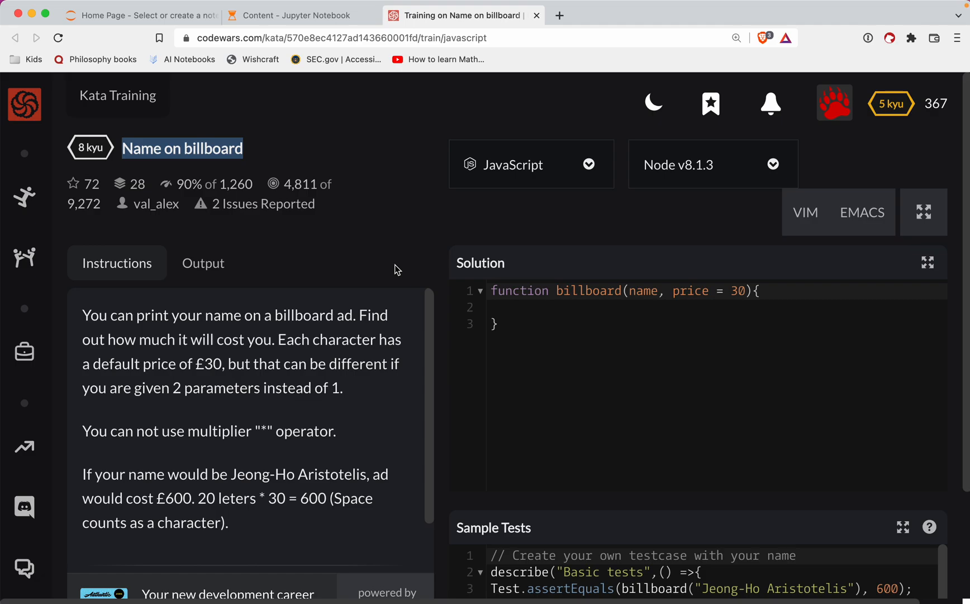
mouse_move(398, 290)
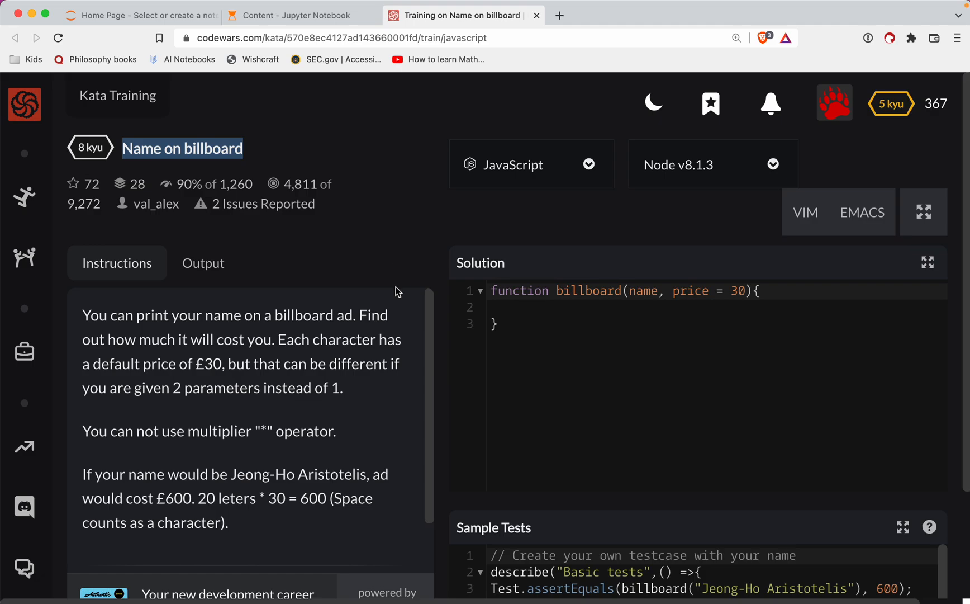
Step: Note the £30 default price in the instructions and place the cursor on the empty function line
scroll(down, 3)
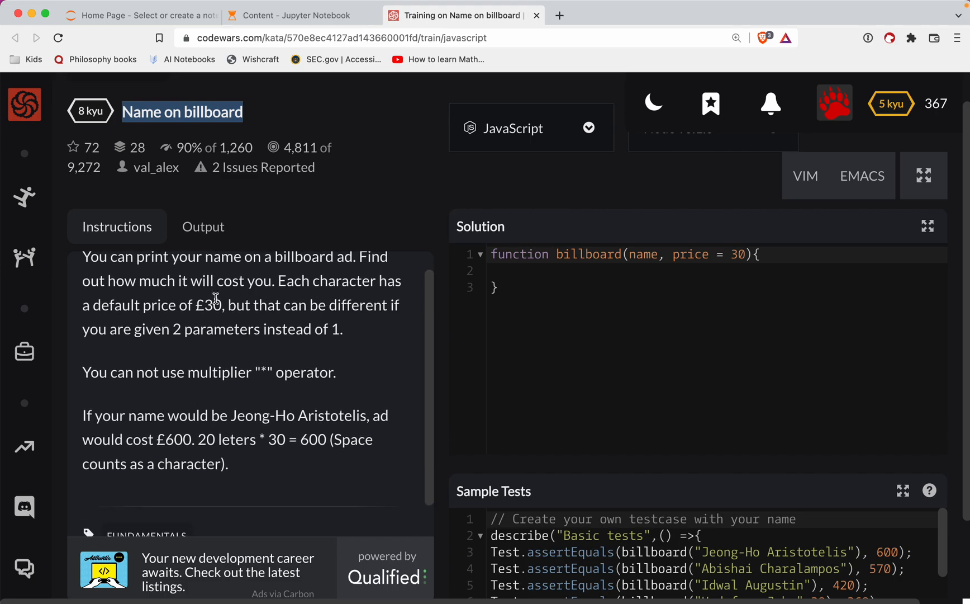
double_click(159, 304)
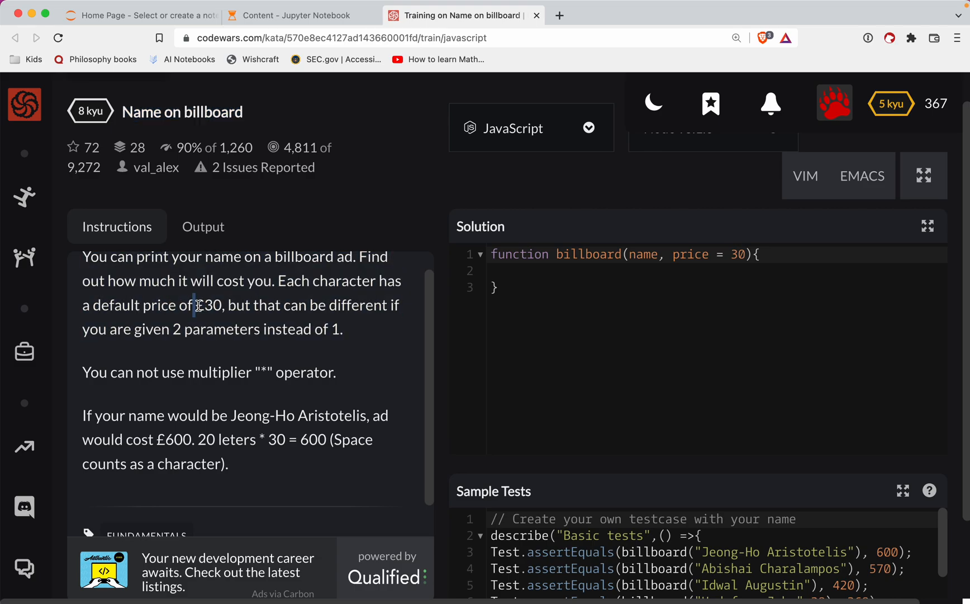
double_click(209, 304)
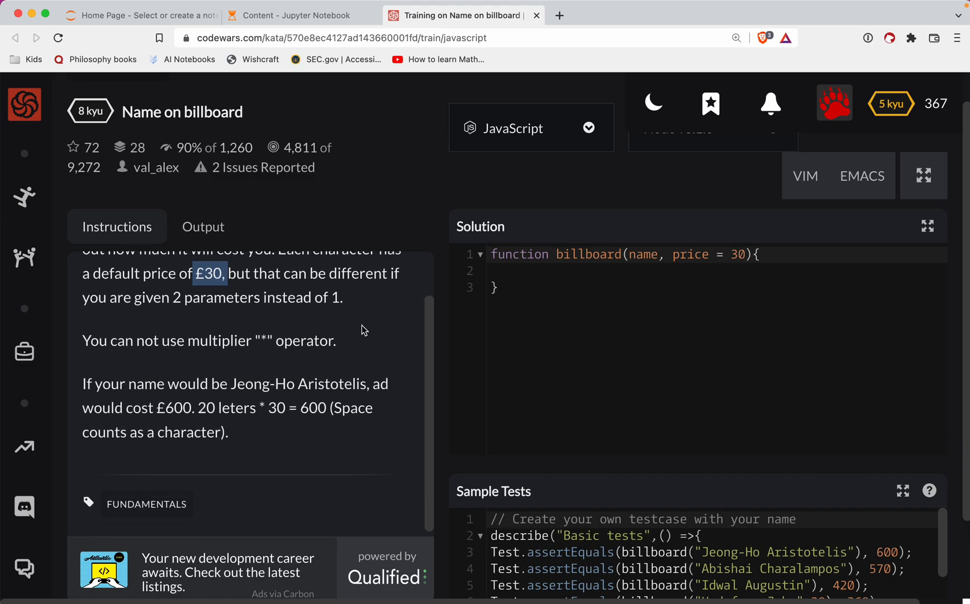
mouse_move(210, 340)
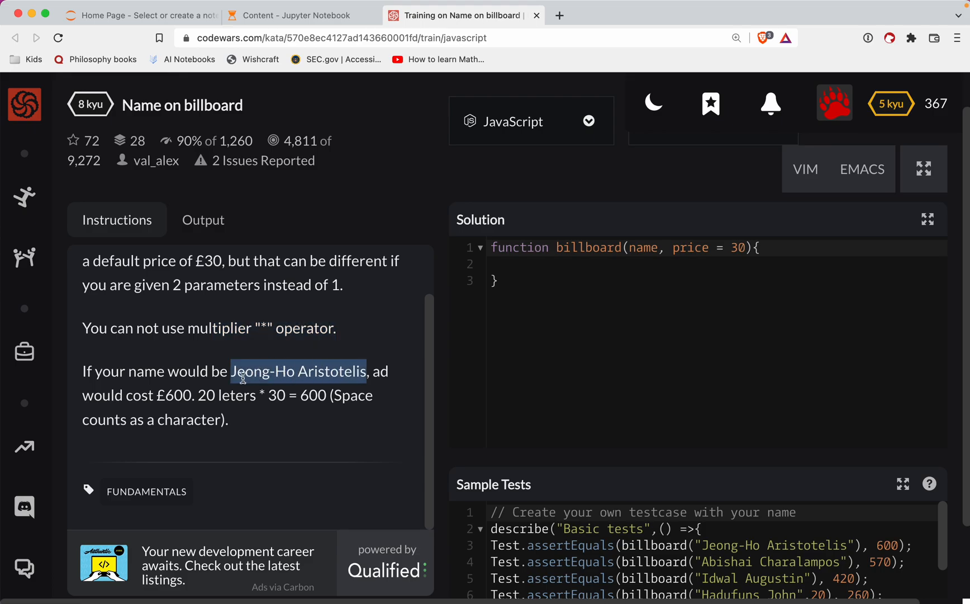
mouse_move(178, 395)
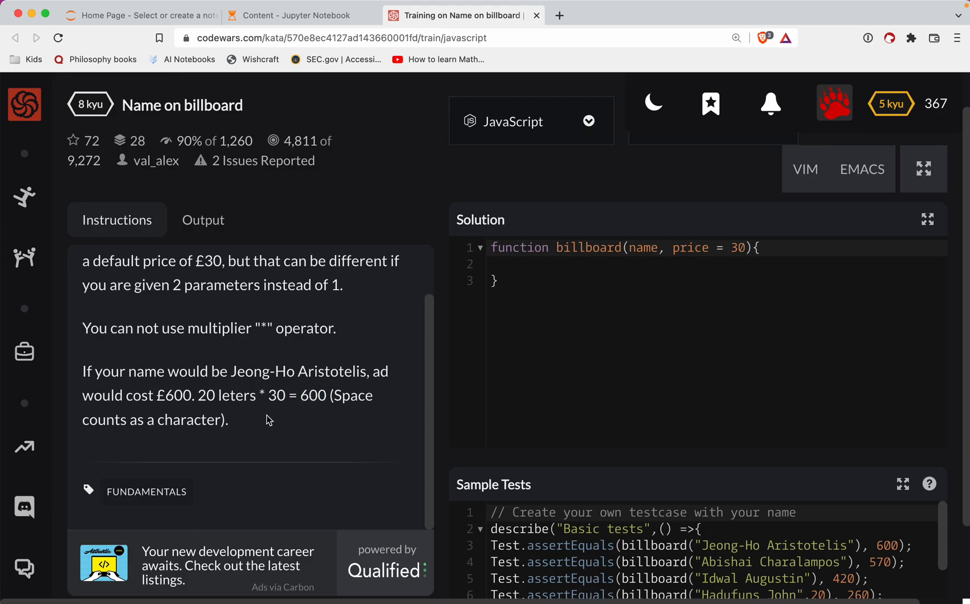
mouse_move(552, 248)
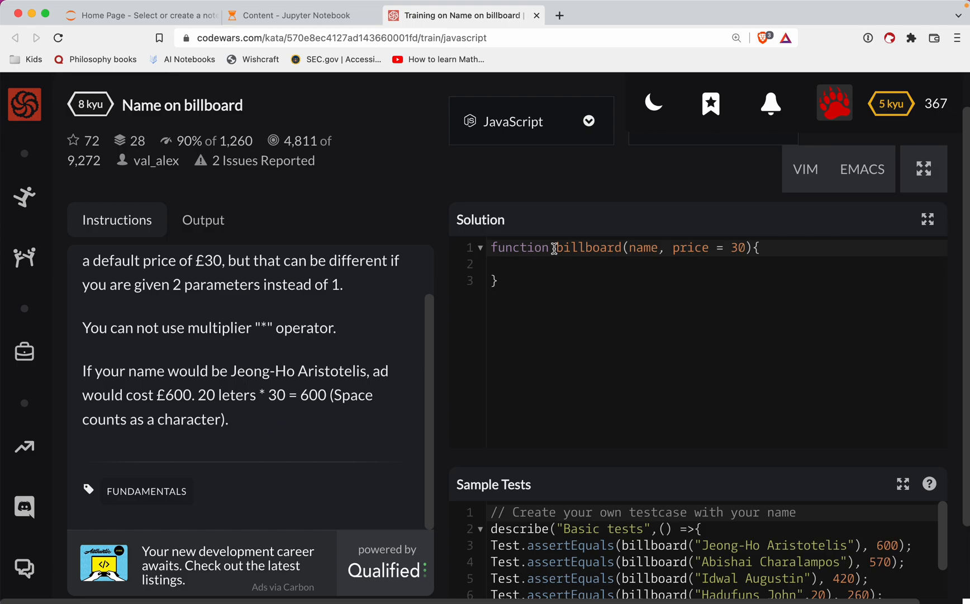
mouse_move(644, 251)
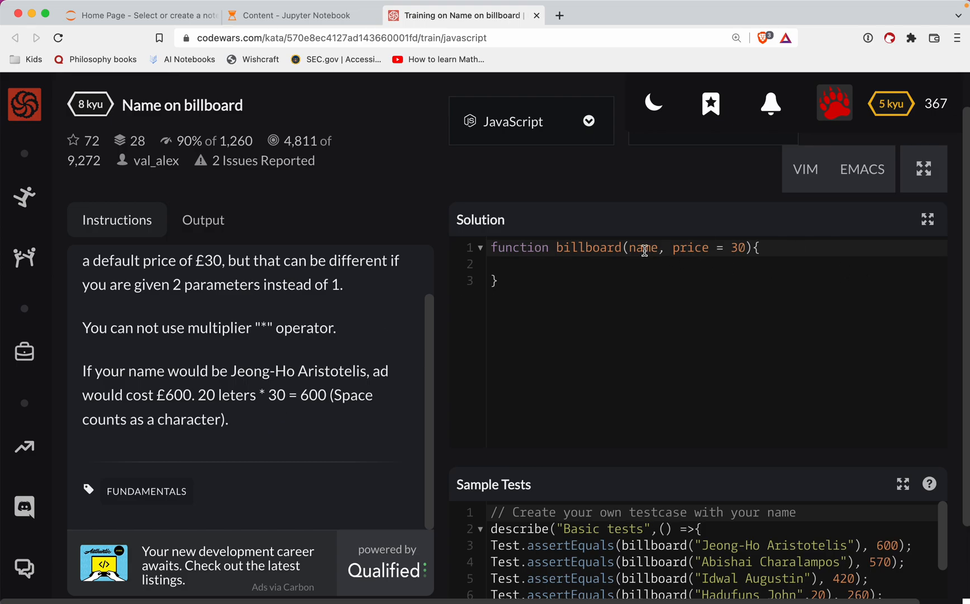
mouse_move(318, 335)
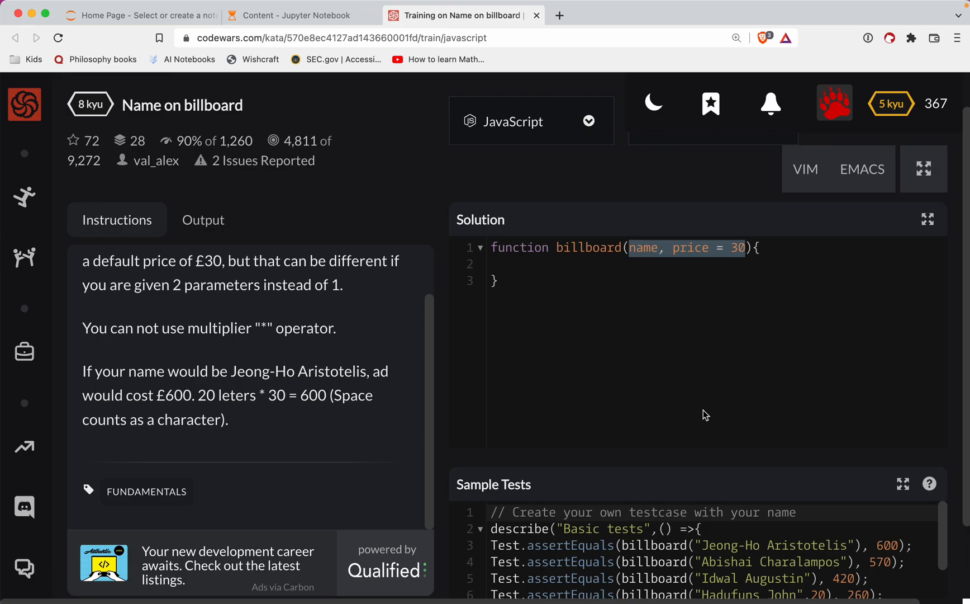
click(579, 264)
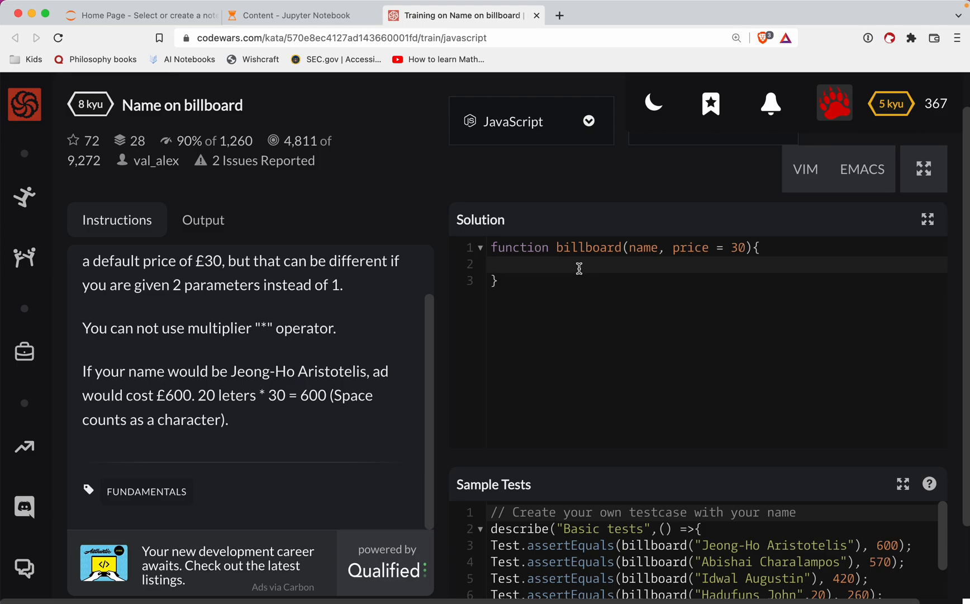
click(491, 264)
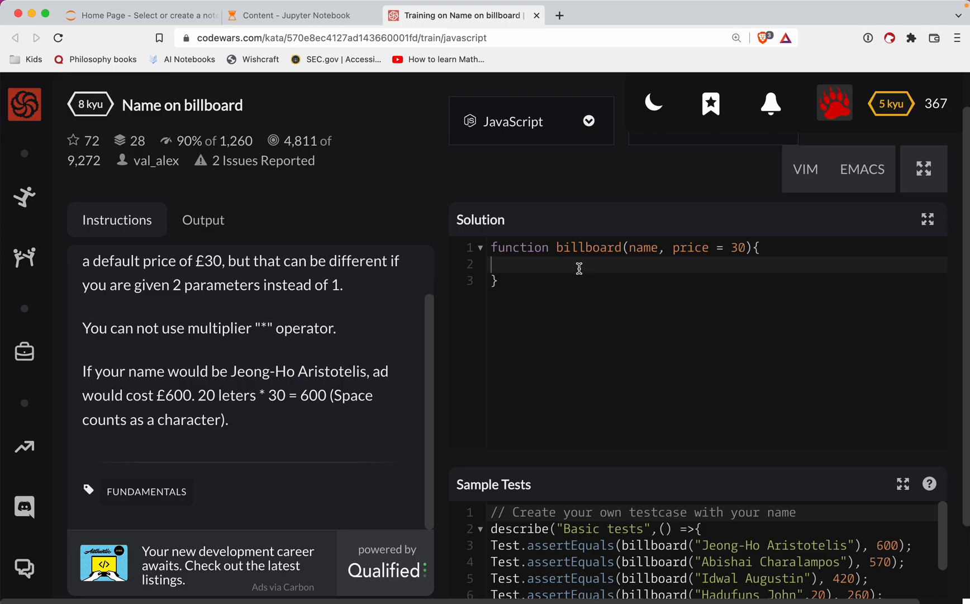
mouse_move(677, 284)
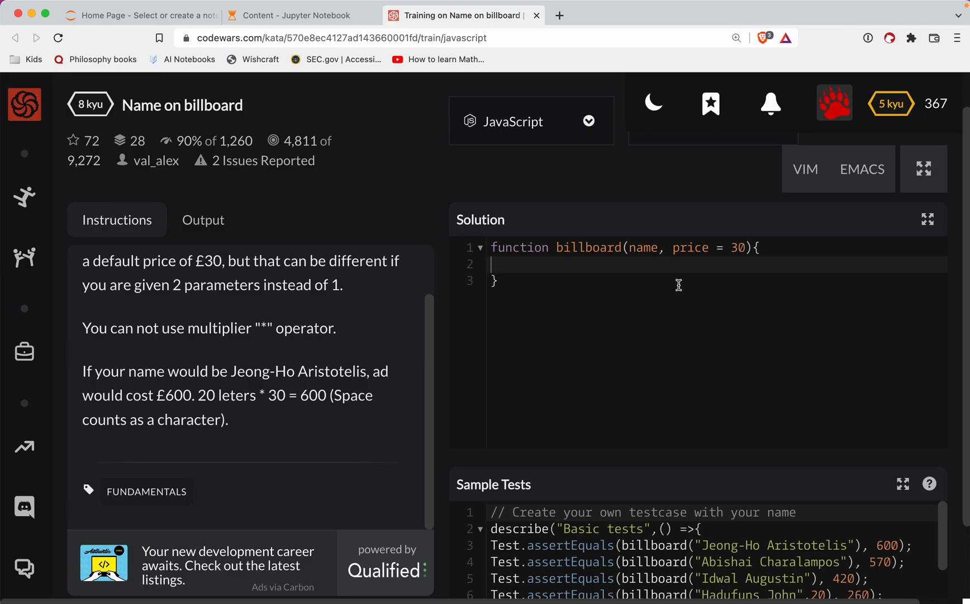
mouse_move(650, 266)
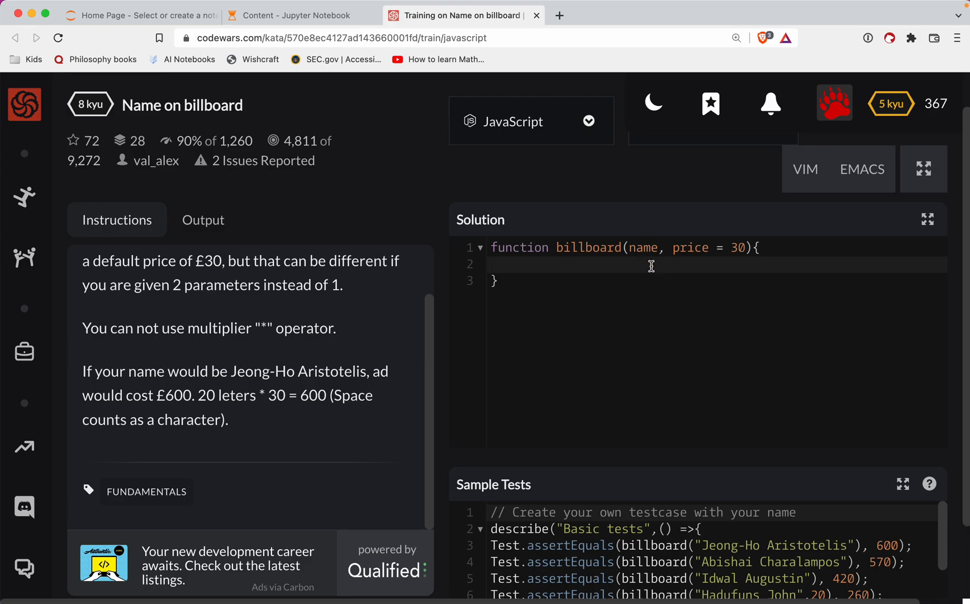
mouse_move(633, 307)
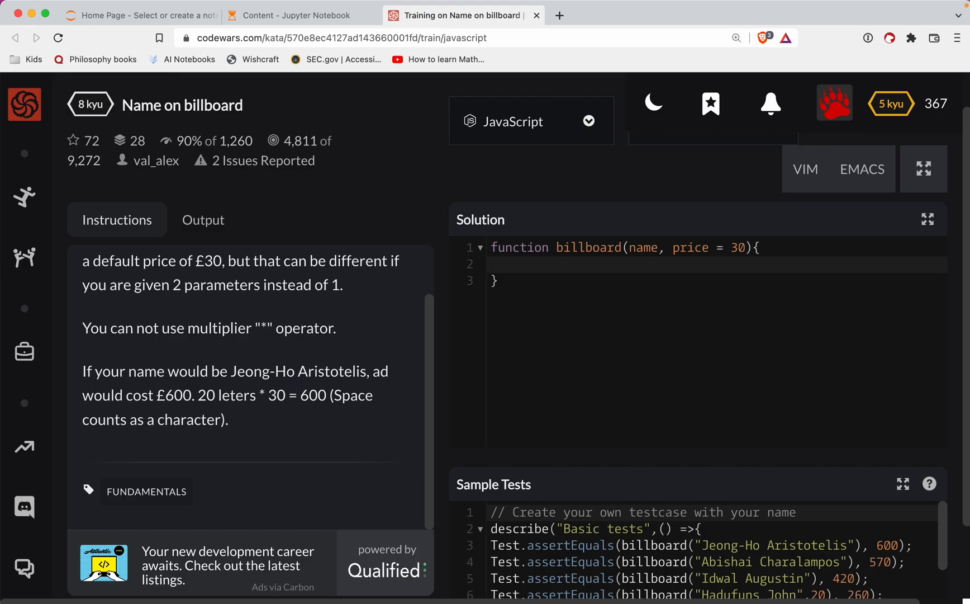
Step: Write 'return name.length * price' as the billboard function body
text(return name.le)
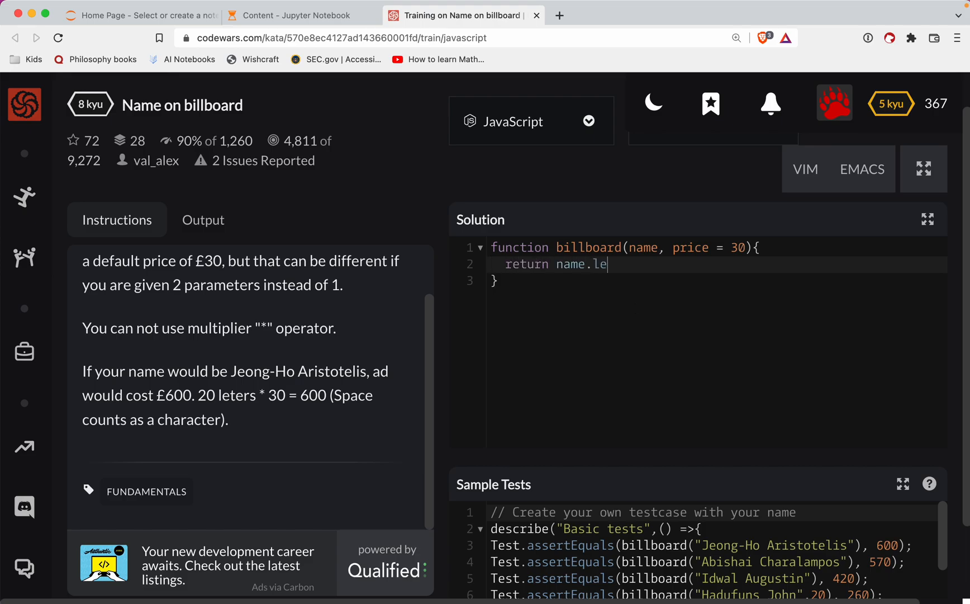
text(ngth)
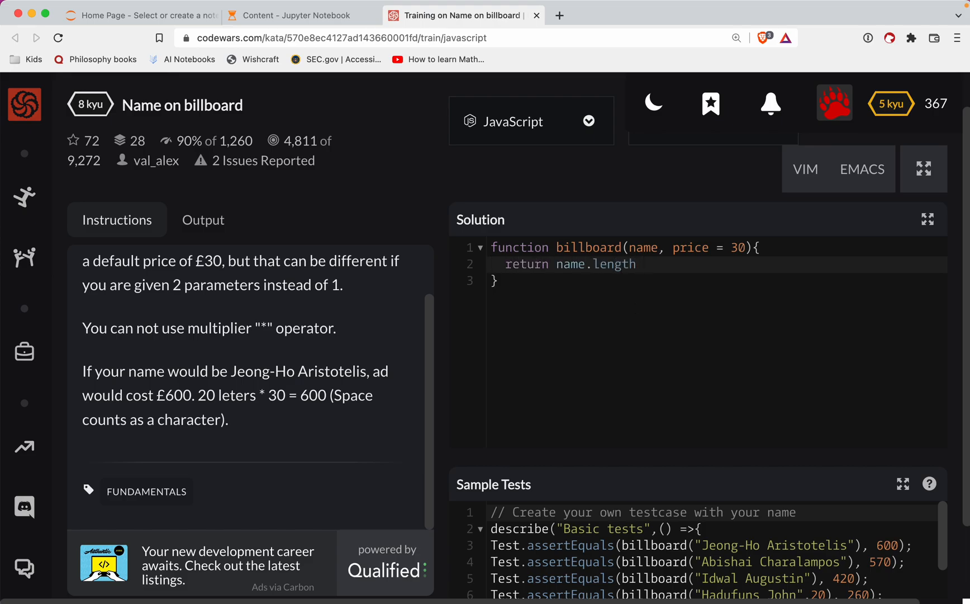
text(* 30)
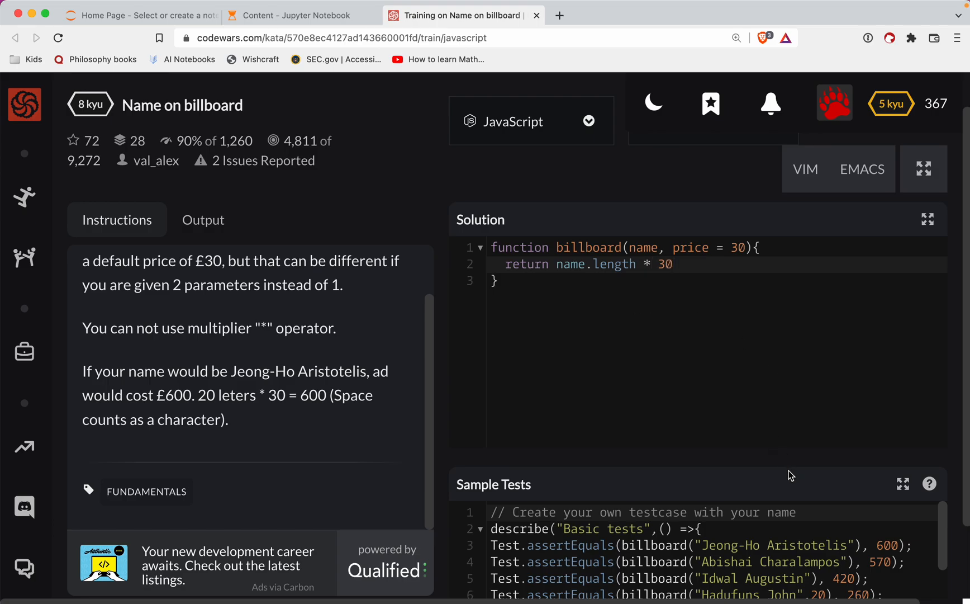
text(pric)
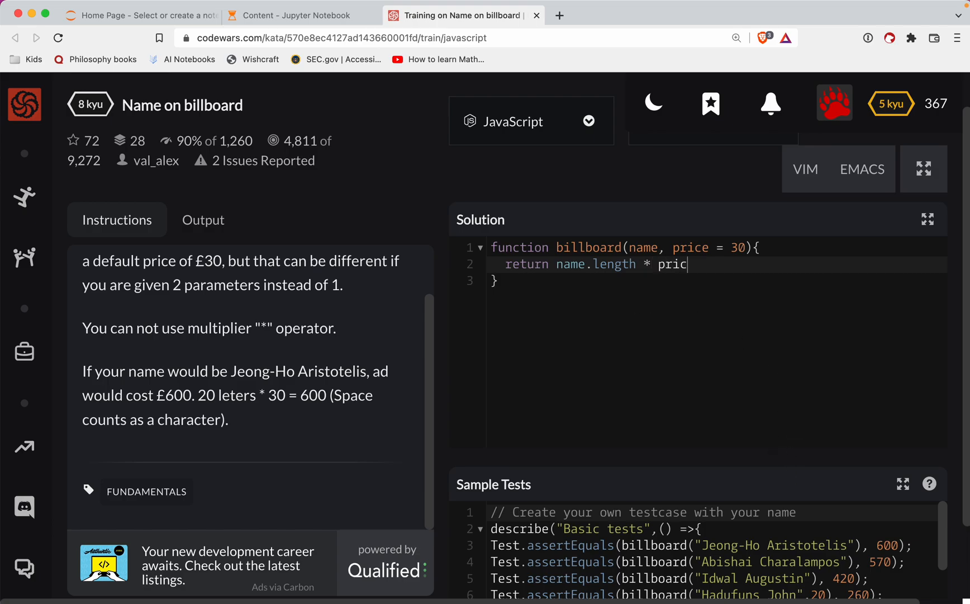
text(e)
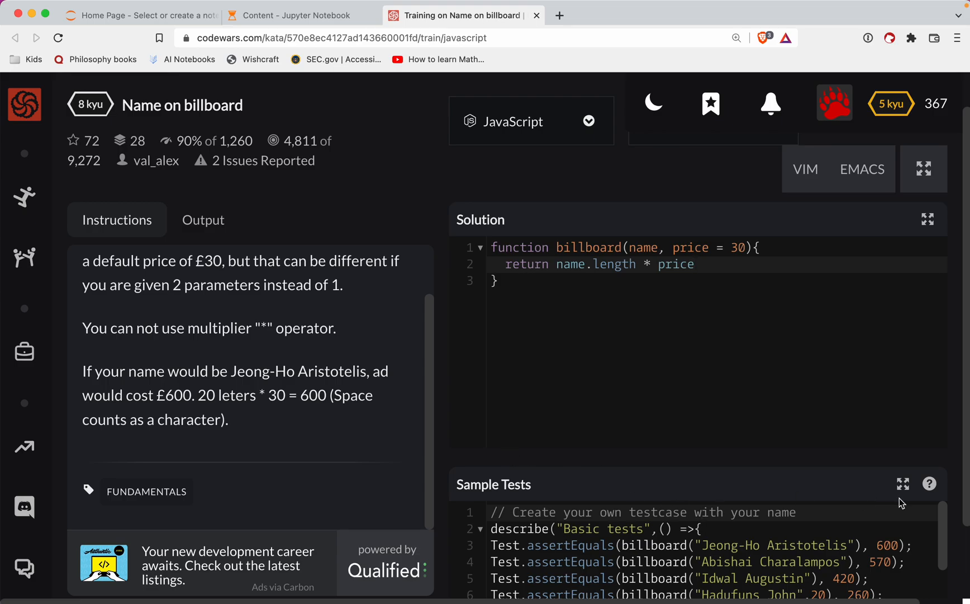
Step: Run the sample tests on the name.length * price solution so they all pass
scroll(down, 3)
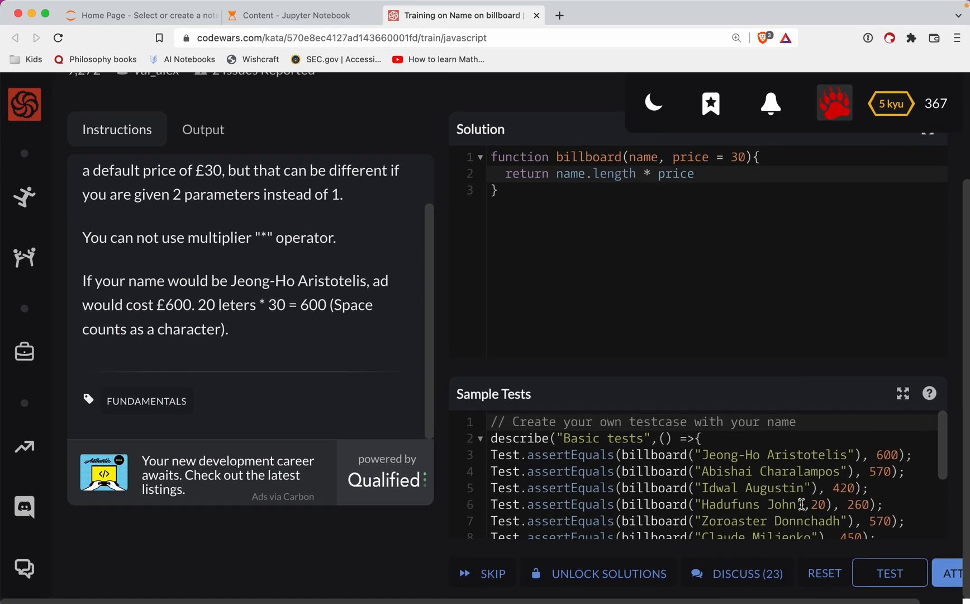
scroll(down, 3)
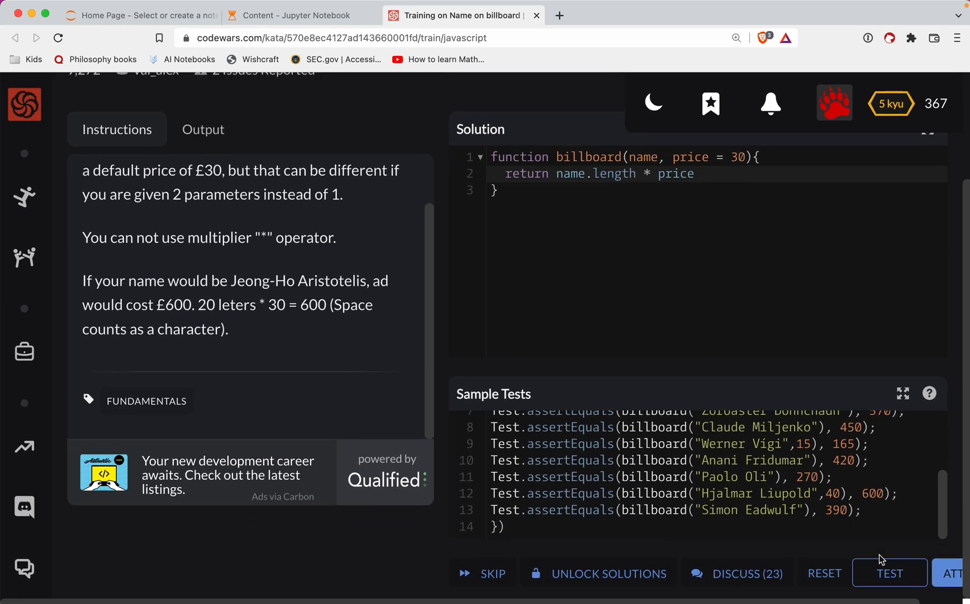
click(889, 572)
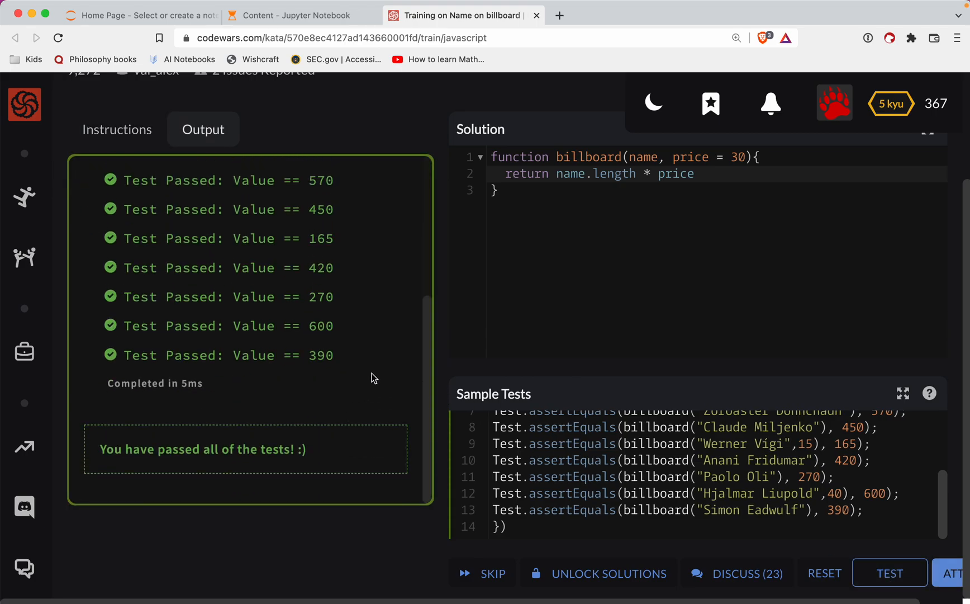
mouse_move(378, 388)
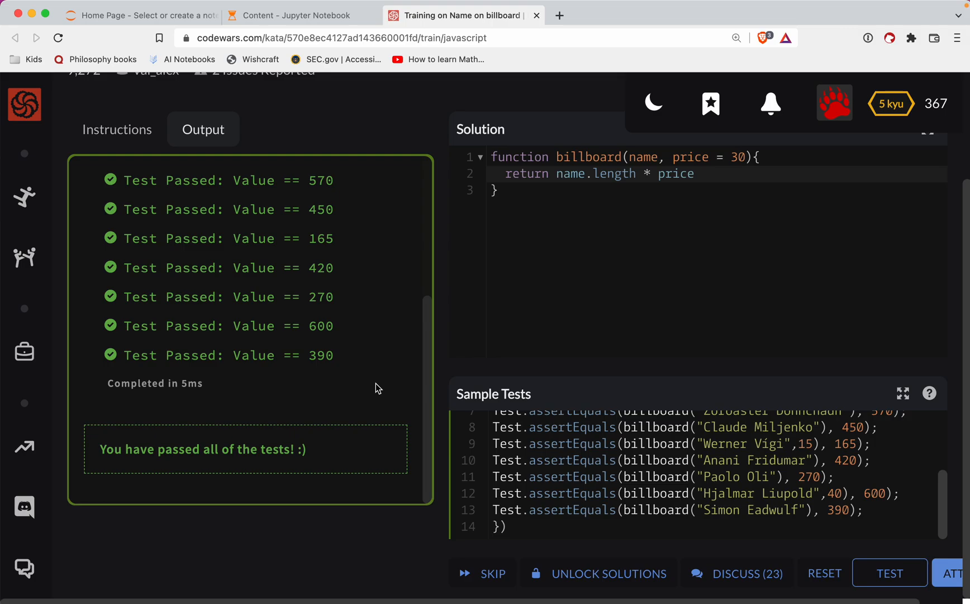
mouse_move(777, 512)
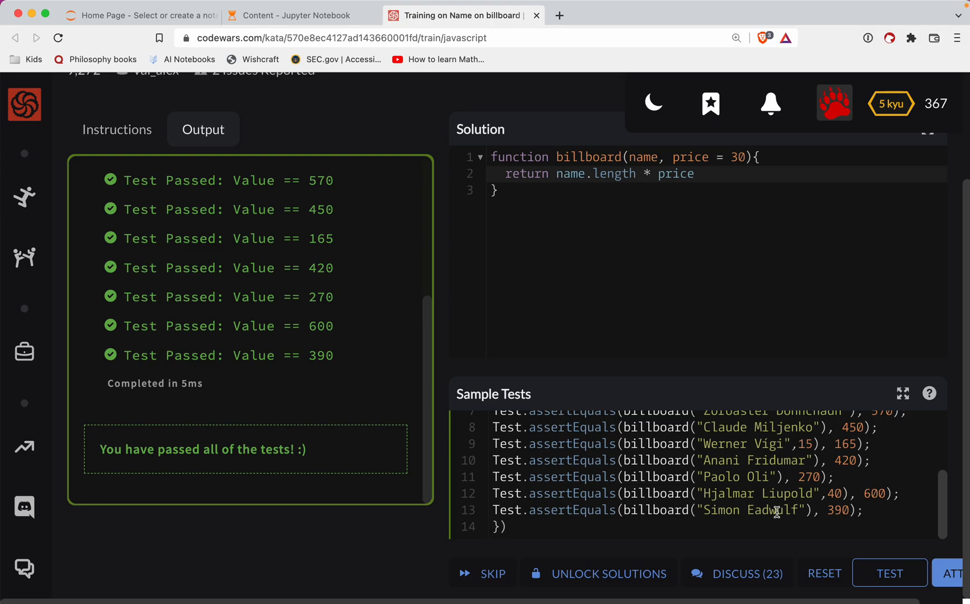
mouse_move(847, 278)
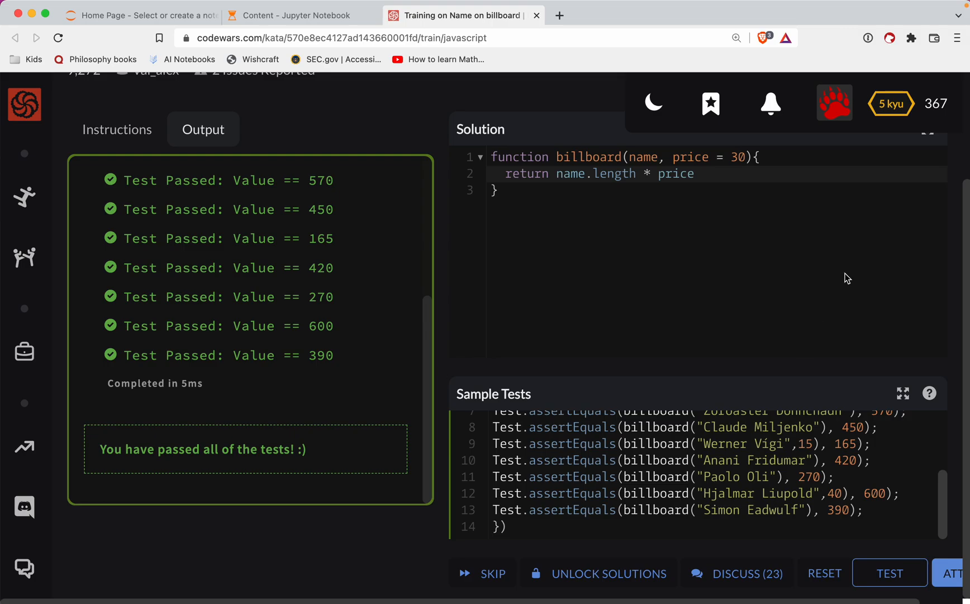
mouse_move(890, 572)
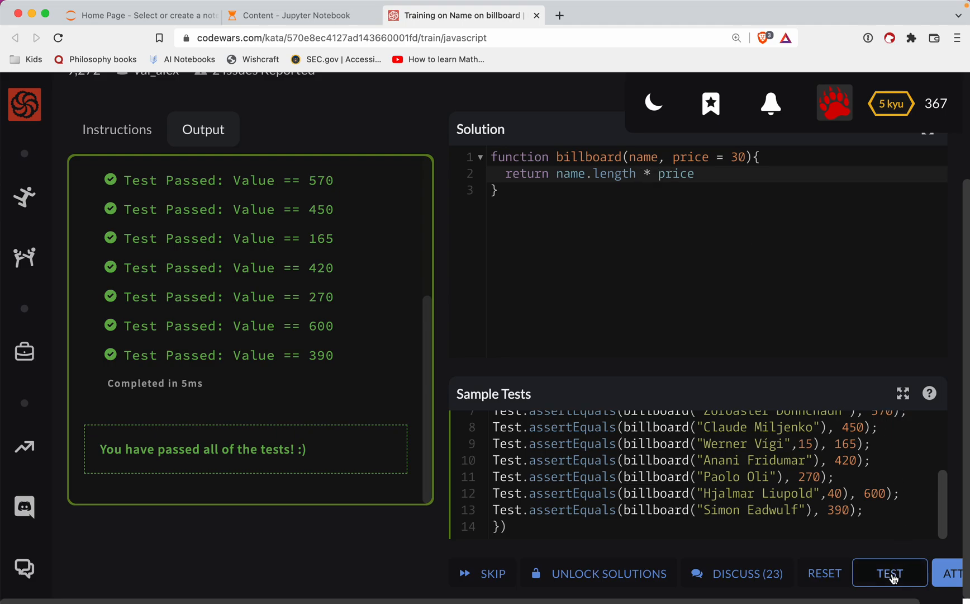
Step: Submit against the full test suite, getting 51 passed and 1 failed for the forbidden multiplication
click(954, 572)
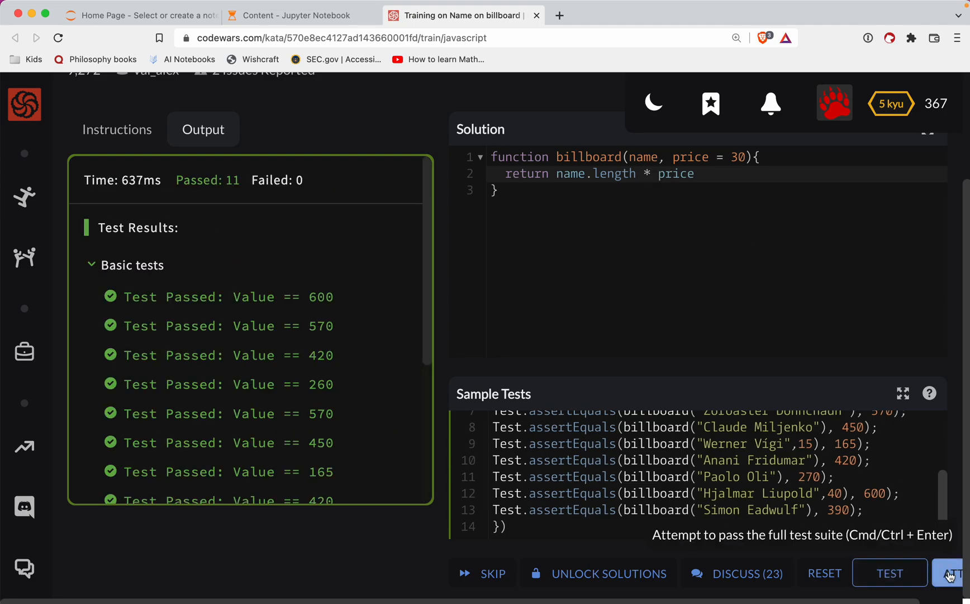
click(951, 572)
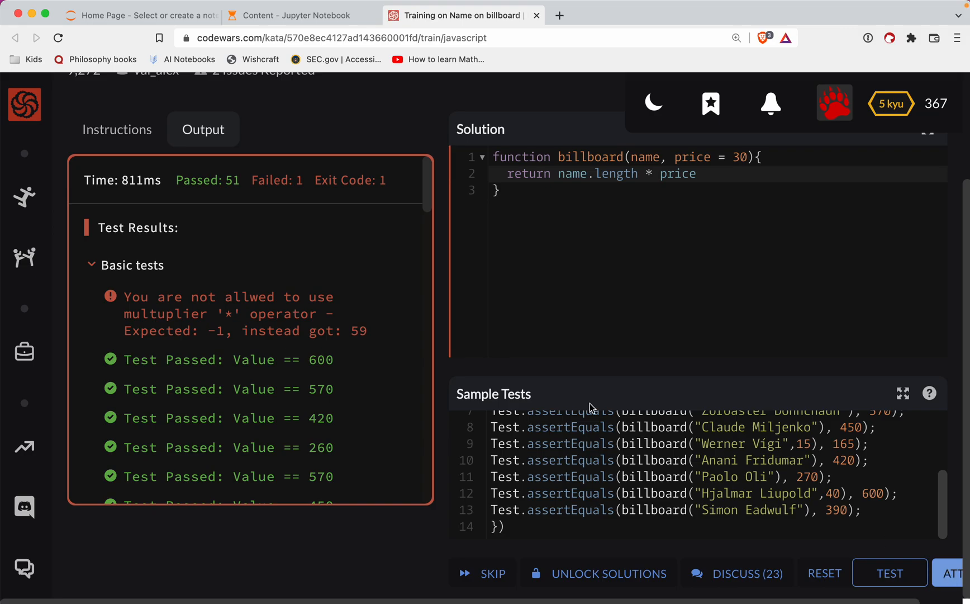
mouse_move(198, 297)
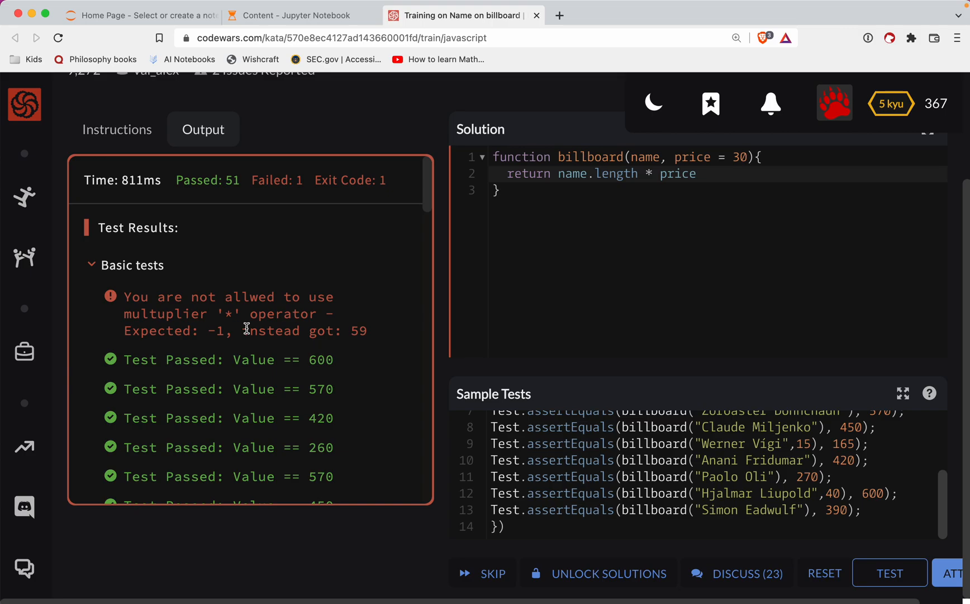
mouse_move(552, 169)
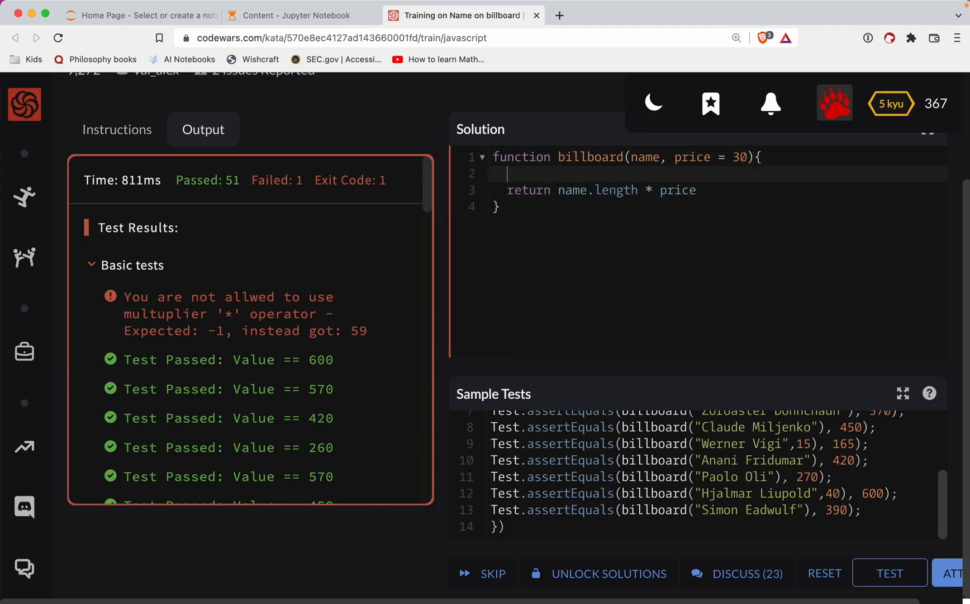
Step: Declare 'let total = 0' and change the return statement to 'return total'
text(let tot)
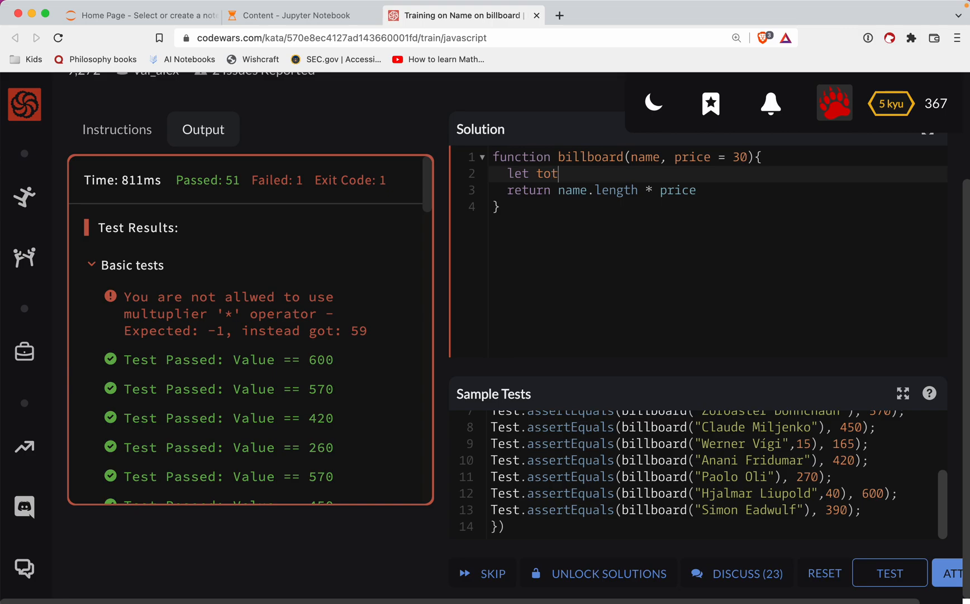
text(al = 0)
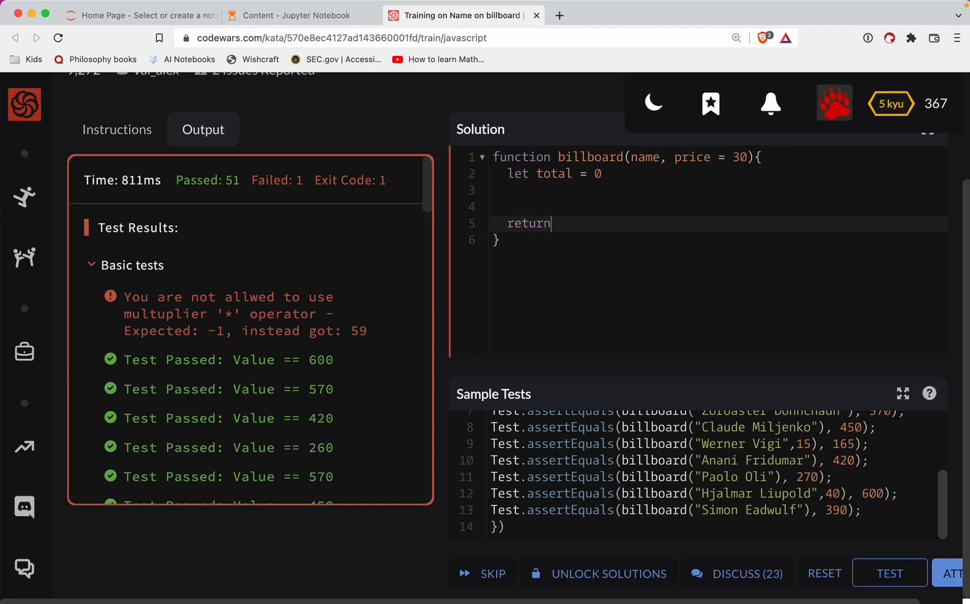
text(total)
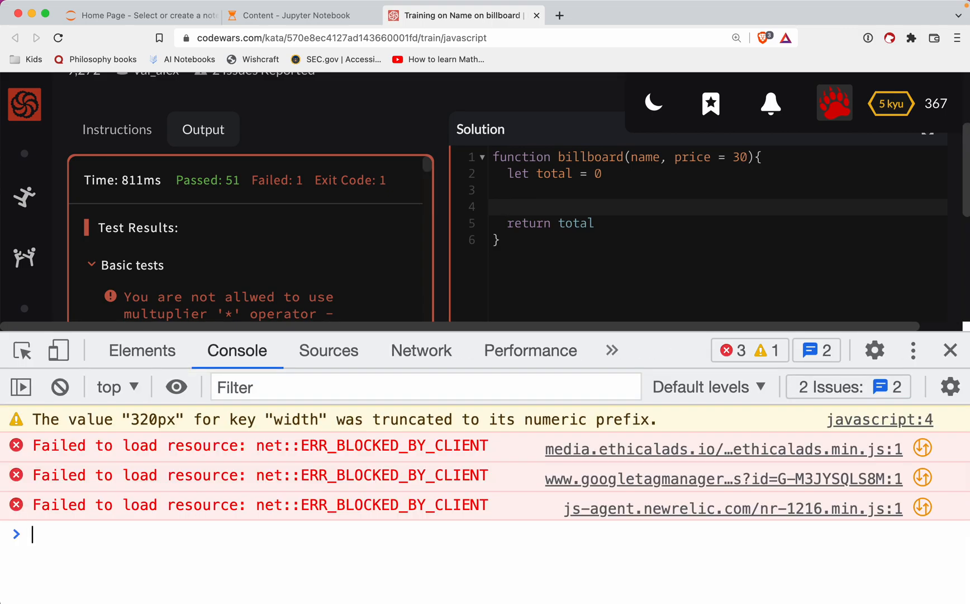
Step: Search Google for 'js for loop string' in a new tab
click(720, 14)
text(js for)
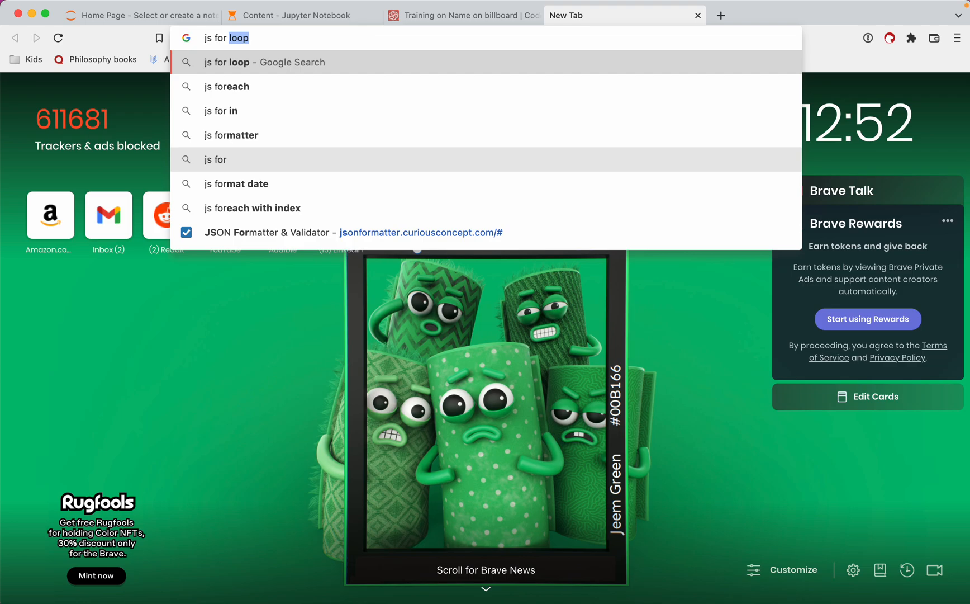
text(string&oq=js+for+loop+string&aqs=chrome..69i57j0i512j0i22i30l2j0i10i22i30j0i22i30...)
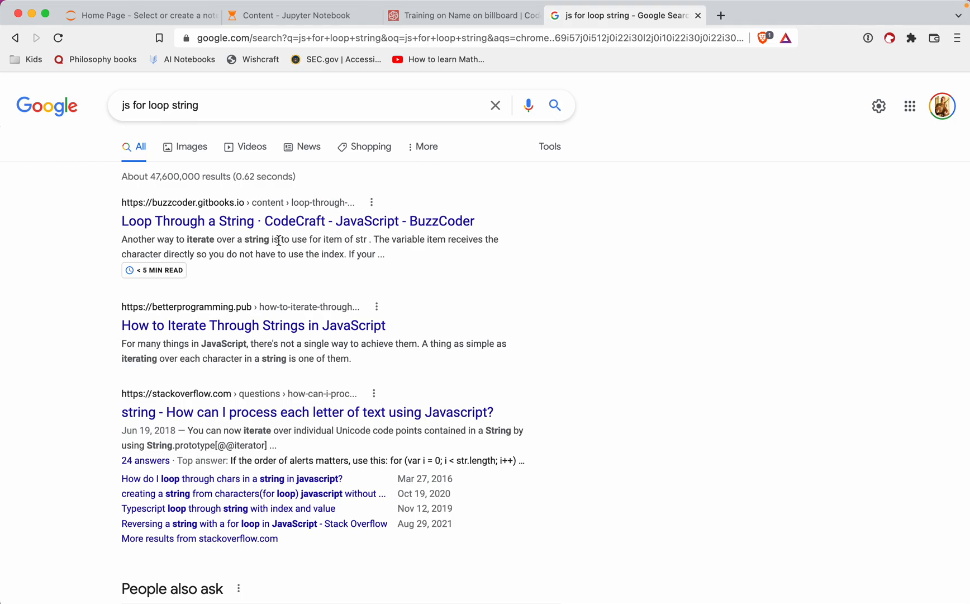
mouse_move(335, 381)
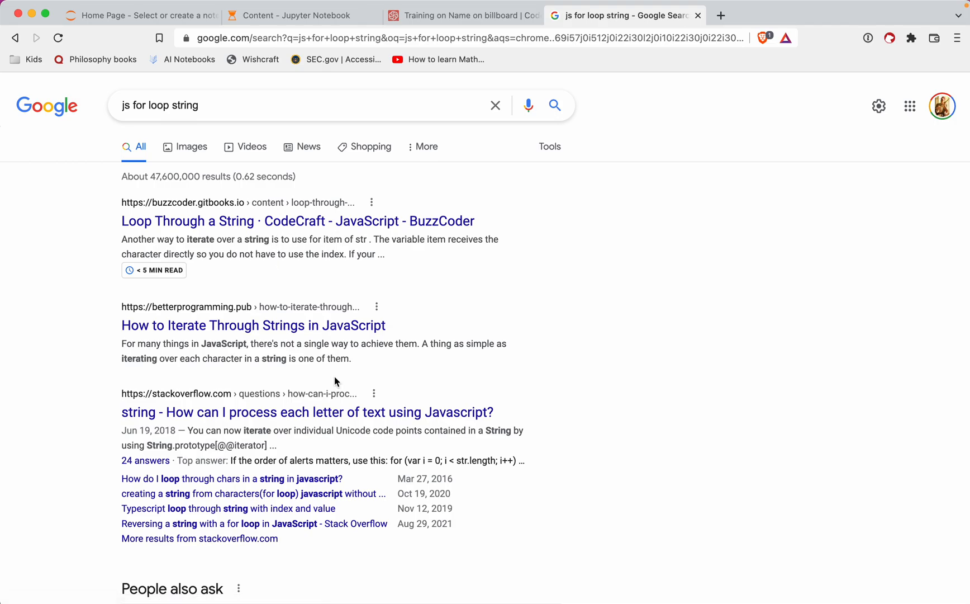
mouse_move(321, 225)
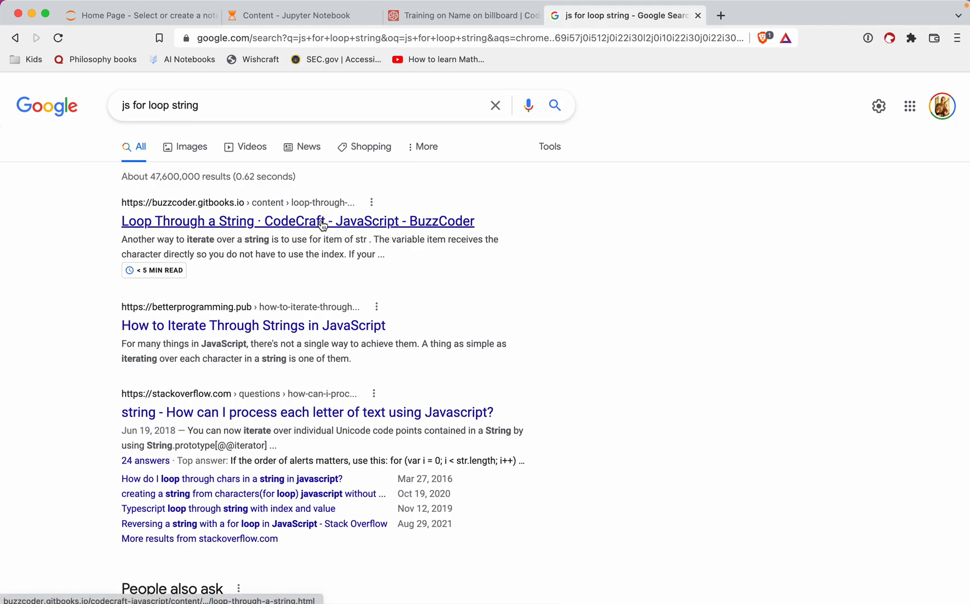
Step: Read the BuzzCoder looping-through-a-string article down to the for...of example, then return to the kata
click(297, 221)
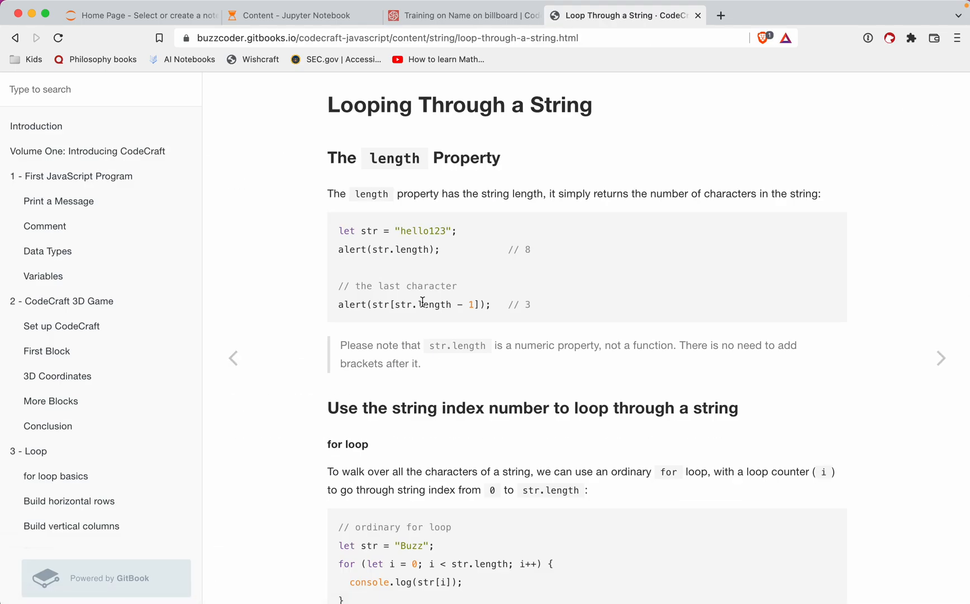
scroll(down, 3)
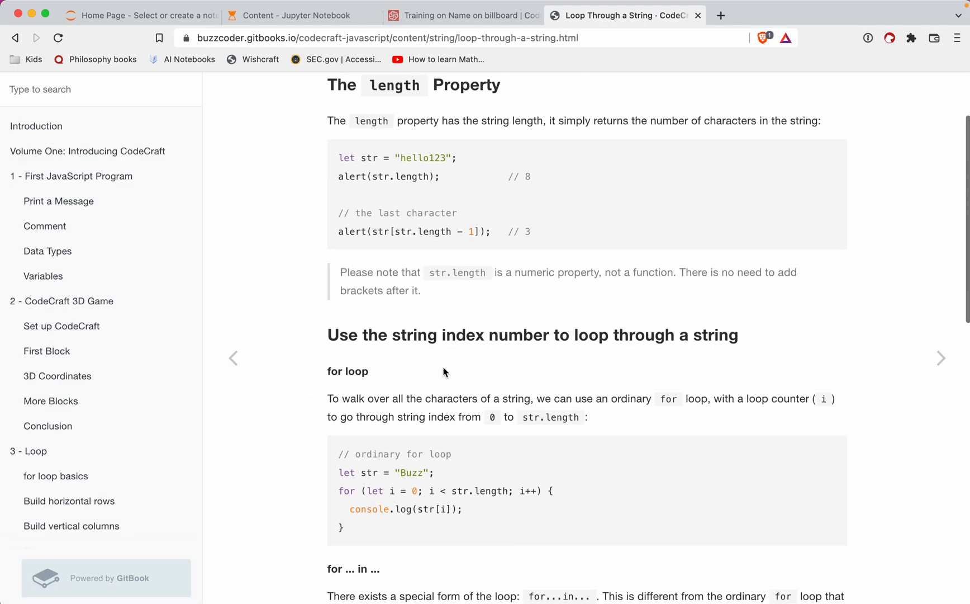
scroll(down, 3)
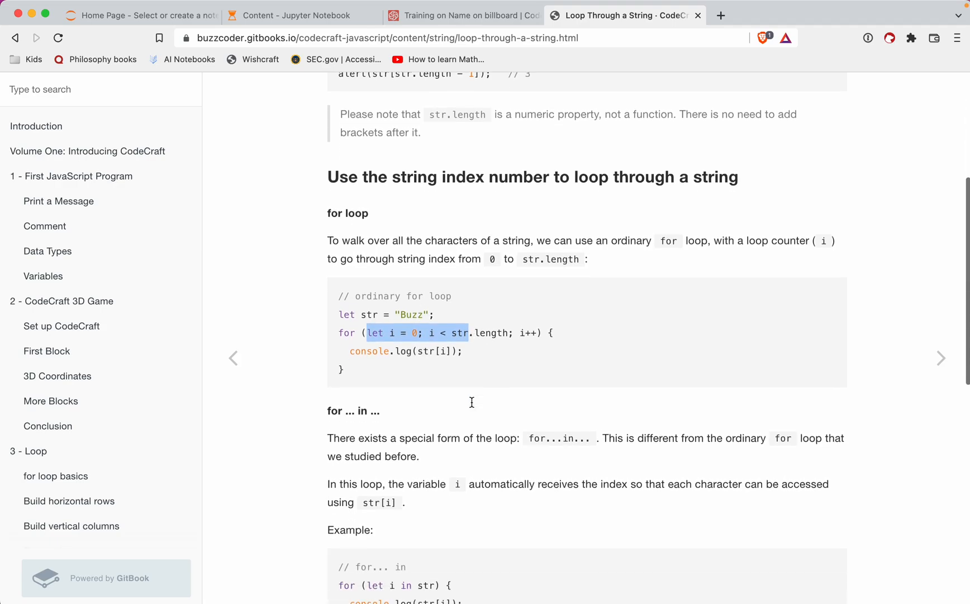
scroll(down, 3)
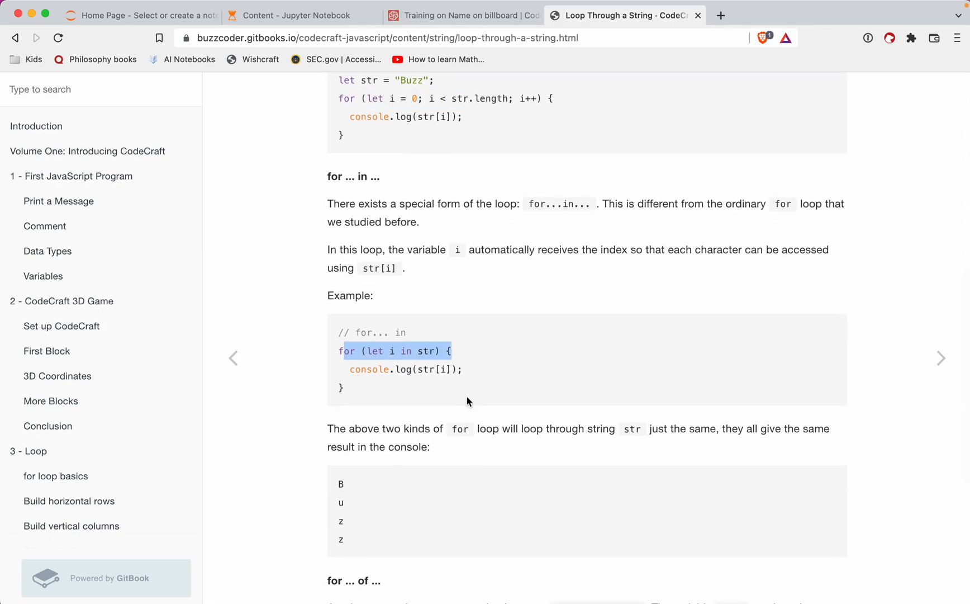
scroll(down, 3)
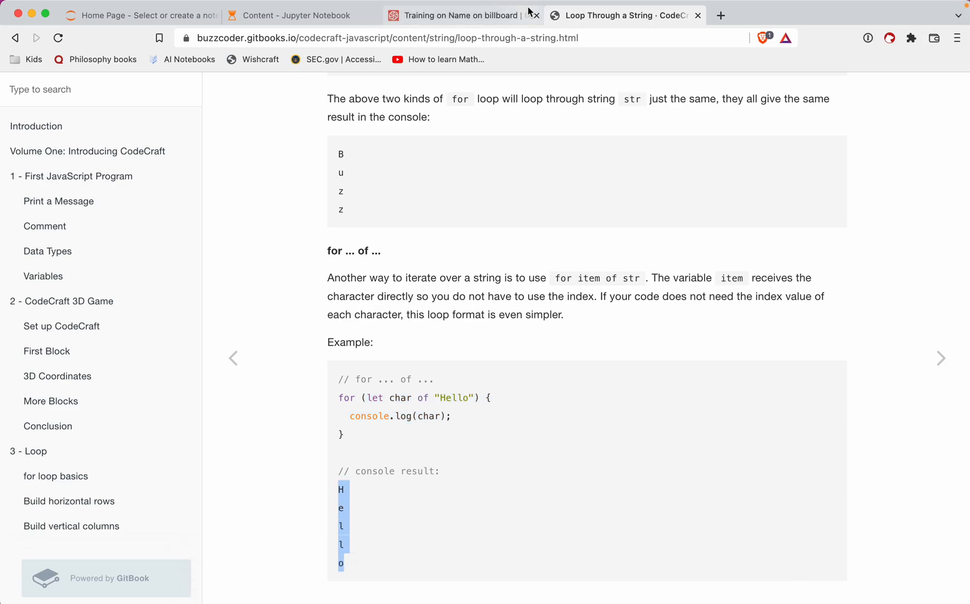
mouse_move(401, 393)
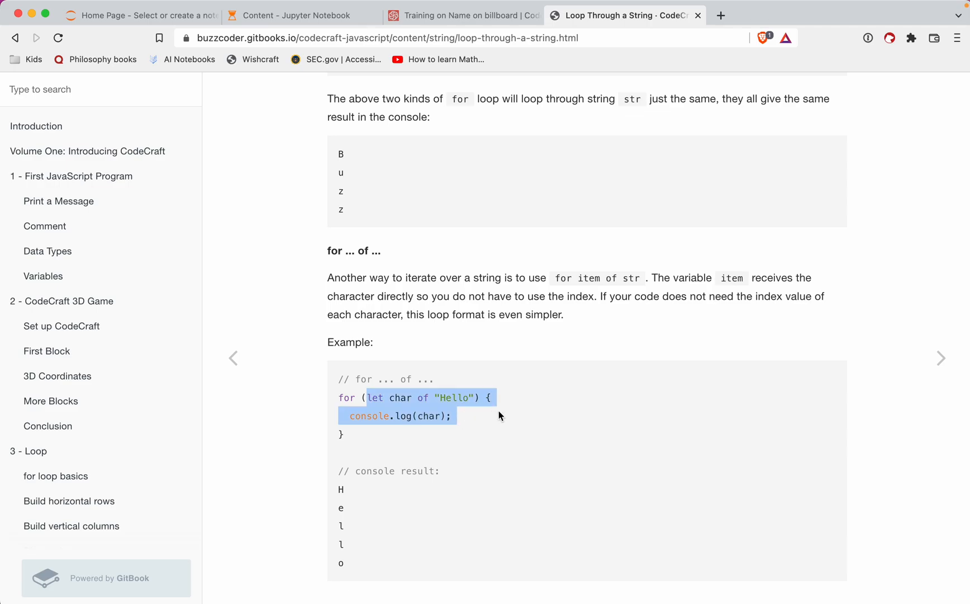
click(461, 14)
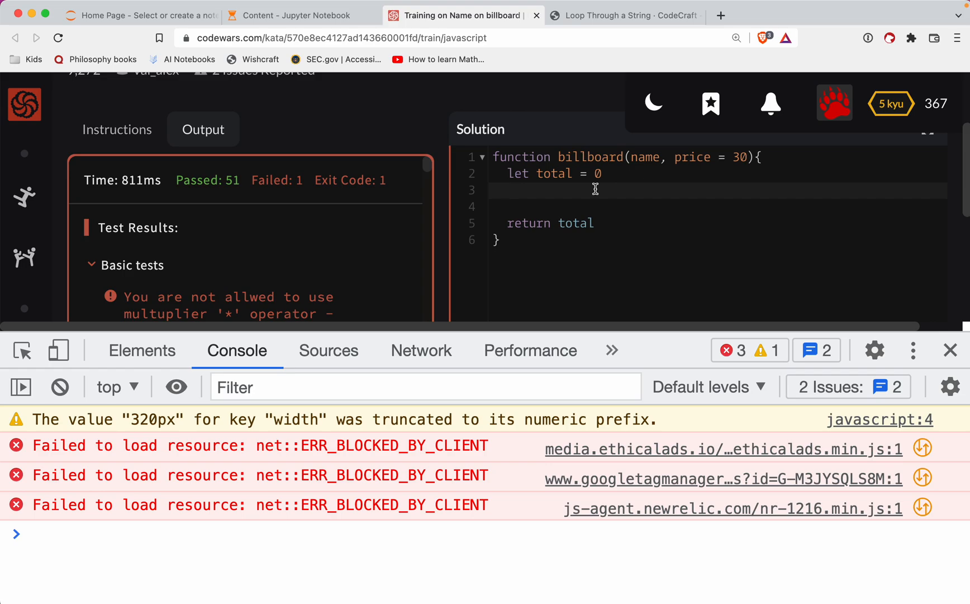
Step: Start the loop as 'for (const _ of name)', replacing the partly typed variable with _
text(for ()
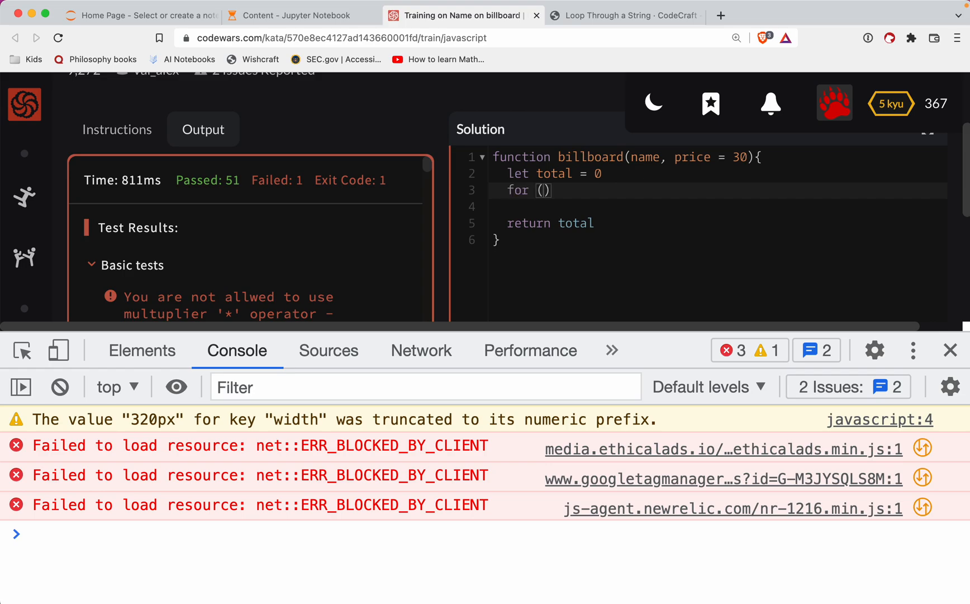
text(const char o)
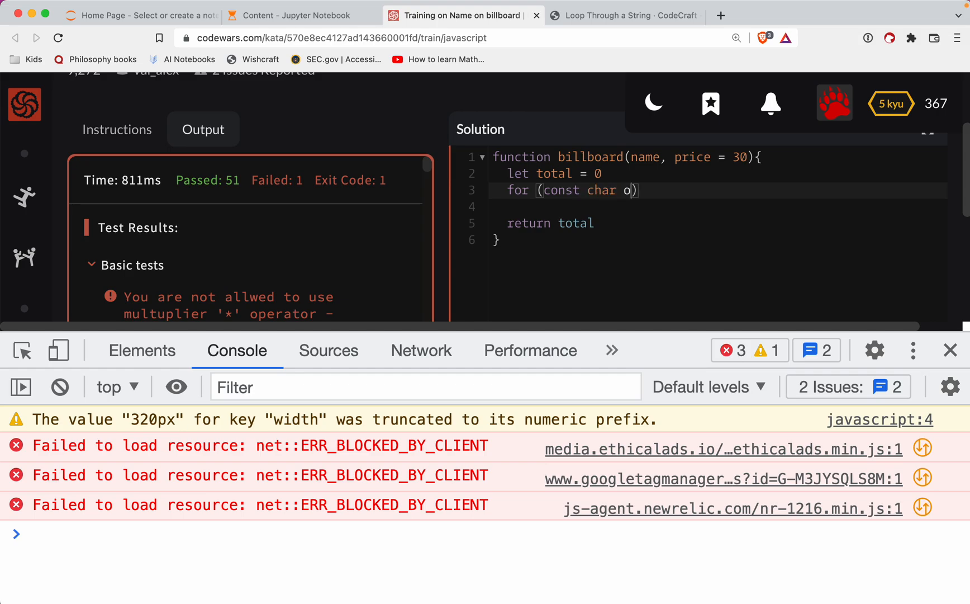
key(Backspace)
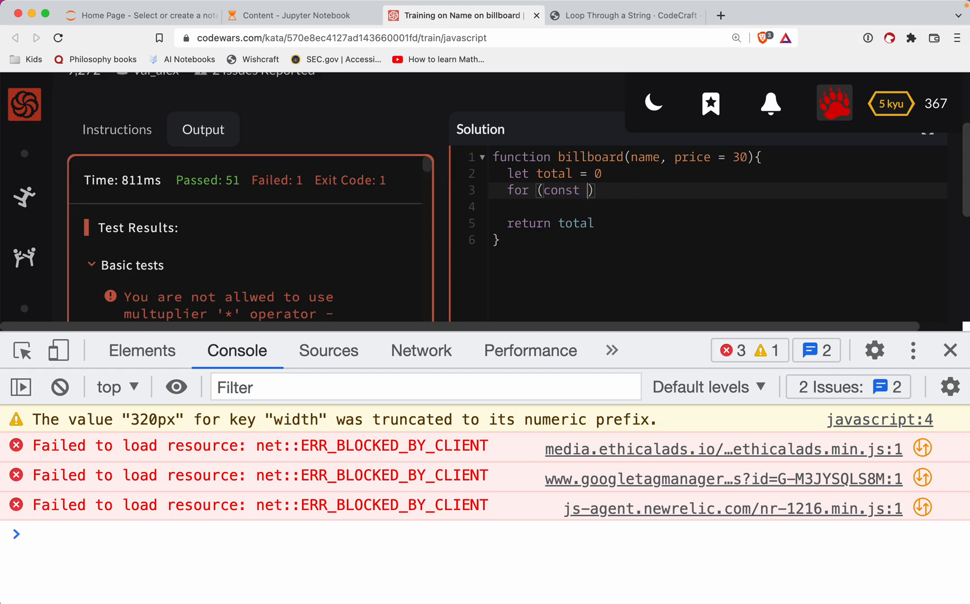
text(_)
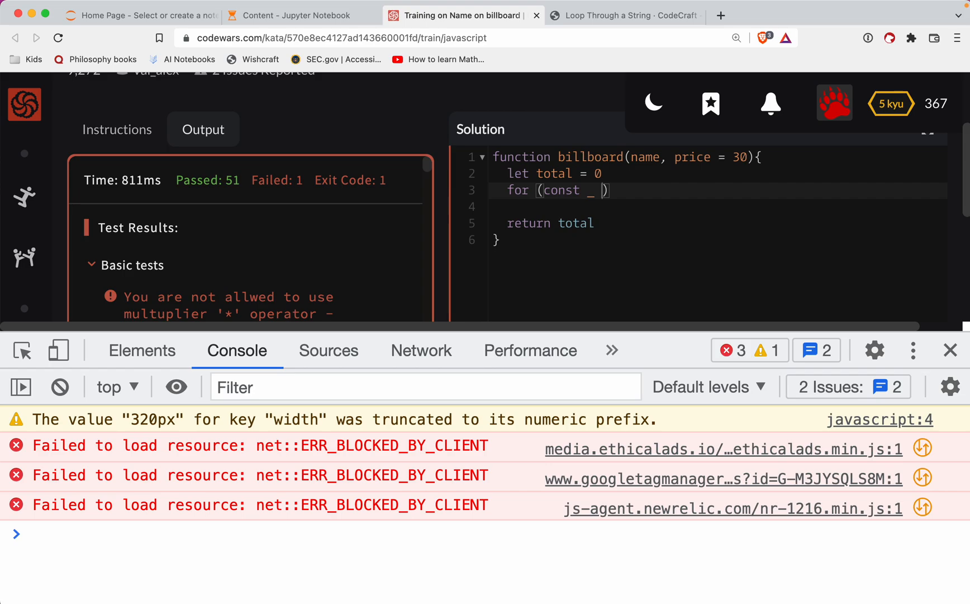
text(of name)
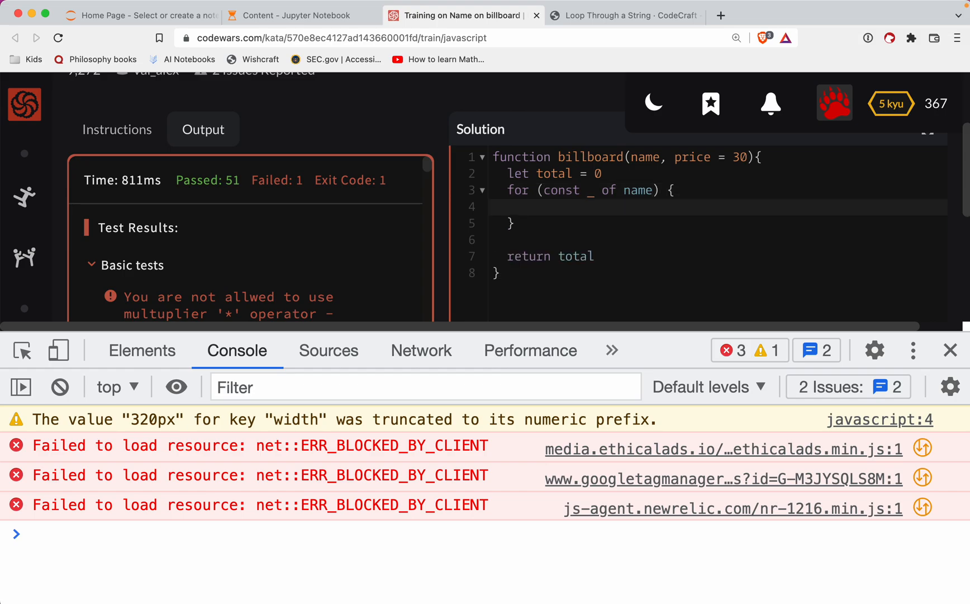
Step: Add 'total += price;' as the loop body and select the word total on line 2
text(t)
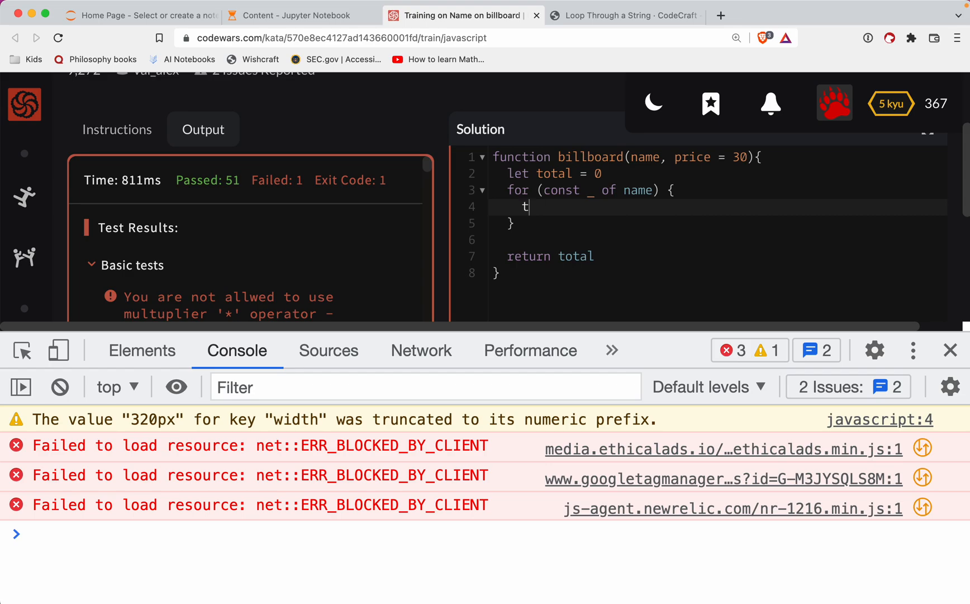
text(otal +=)
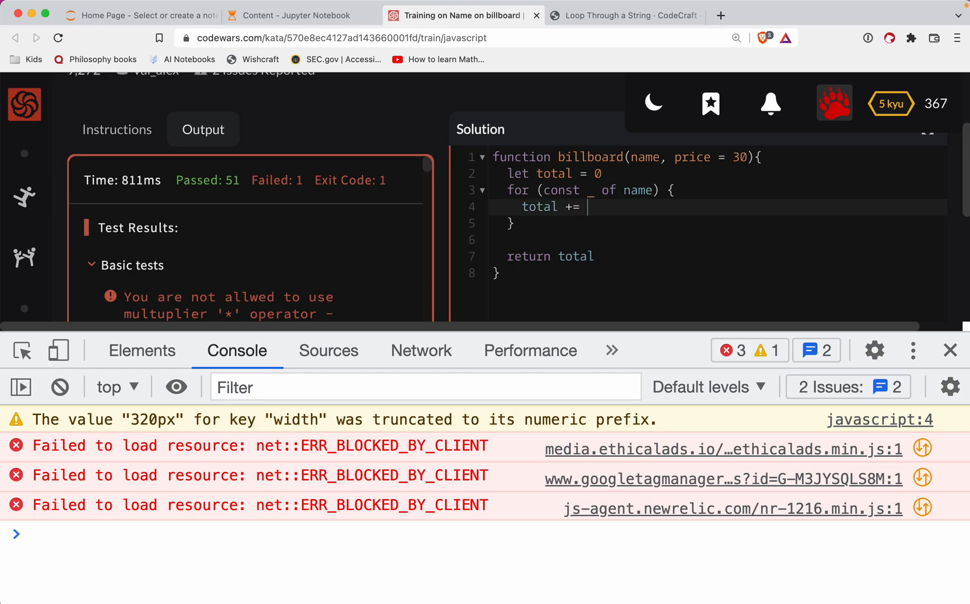
text(price;)
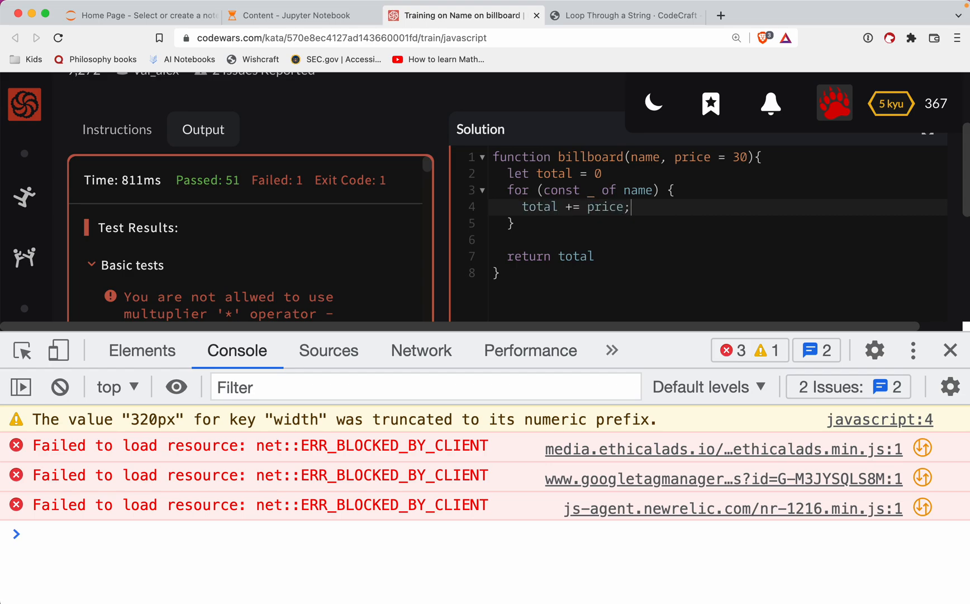
click(680, 156)
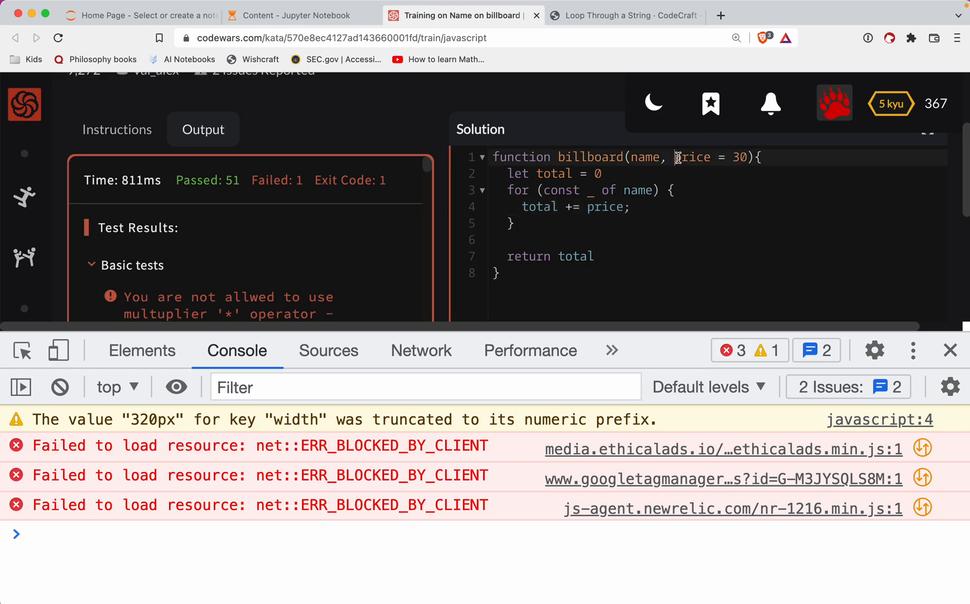
double_click(553, 173)
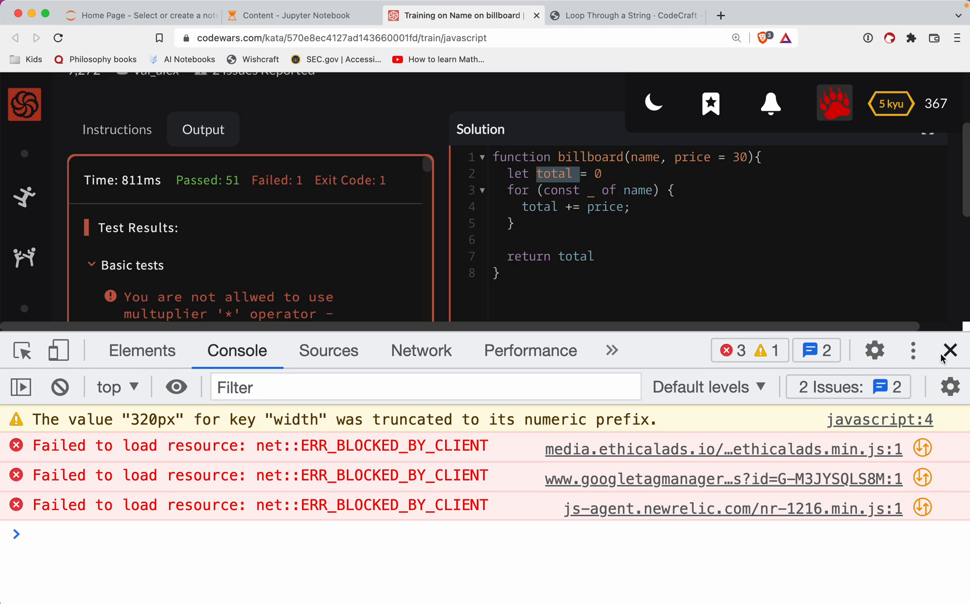
Step: Close the developer console and attempt the full suite, passing all 52 tests
click(950, 349)
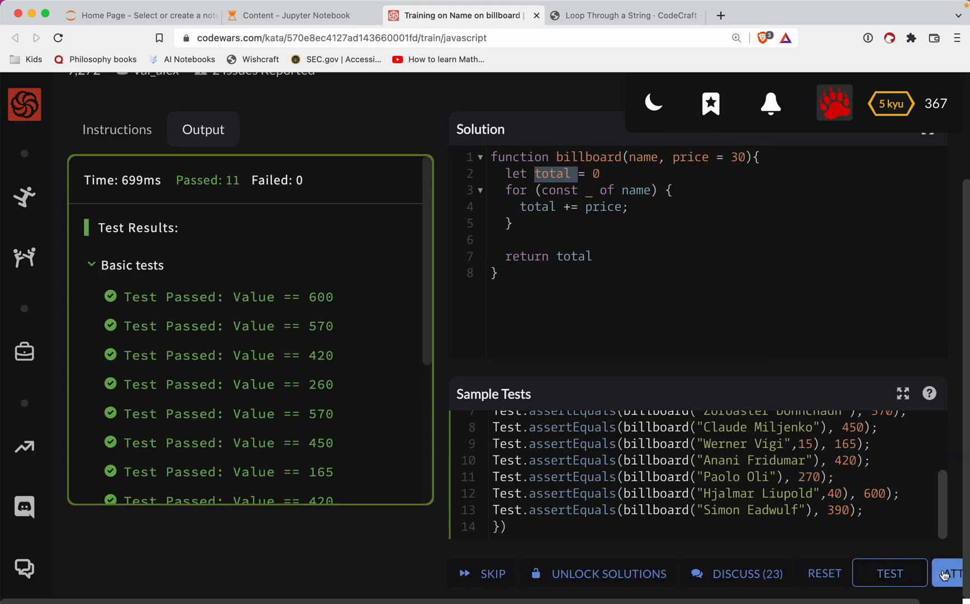
click(951, 572)
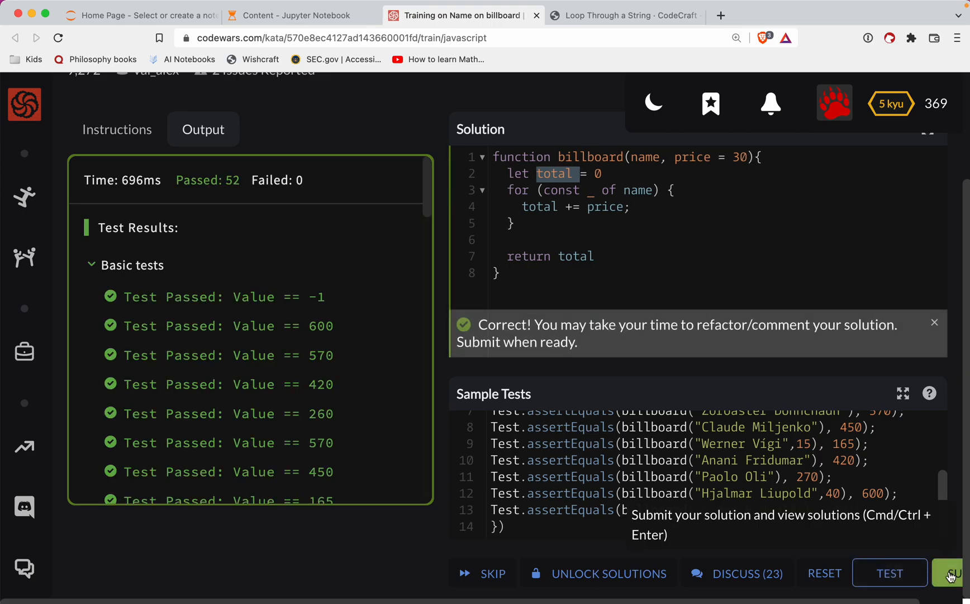